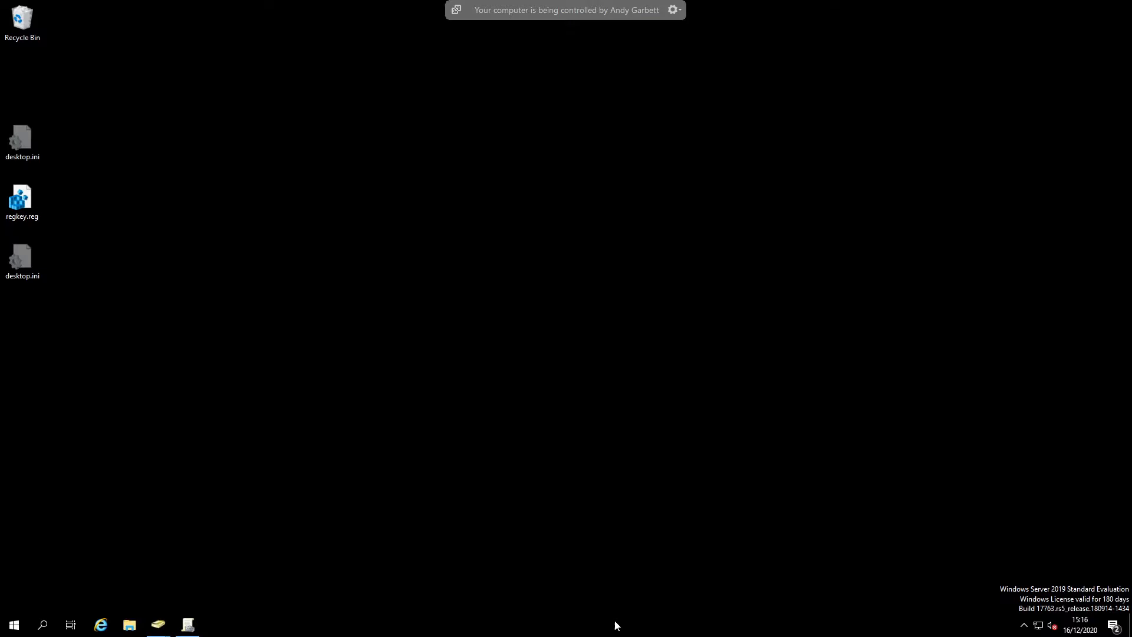
pyautogui.moveTo(202, 609)
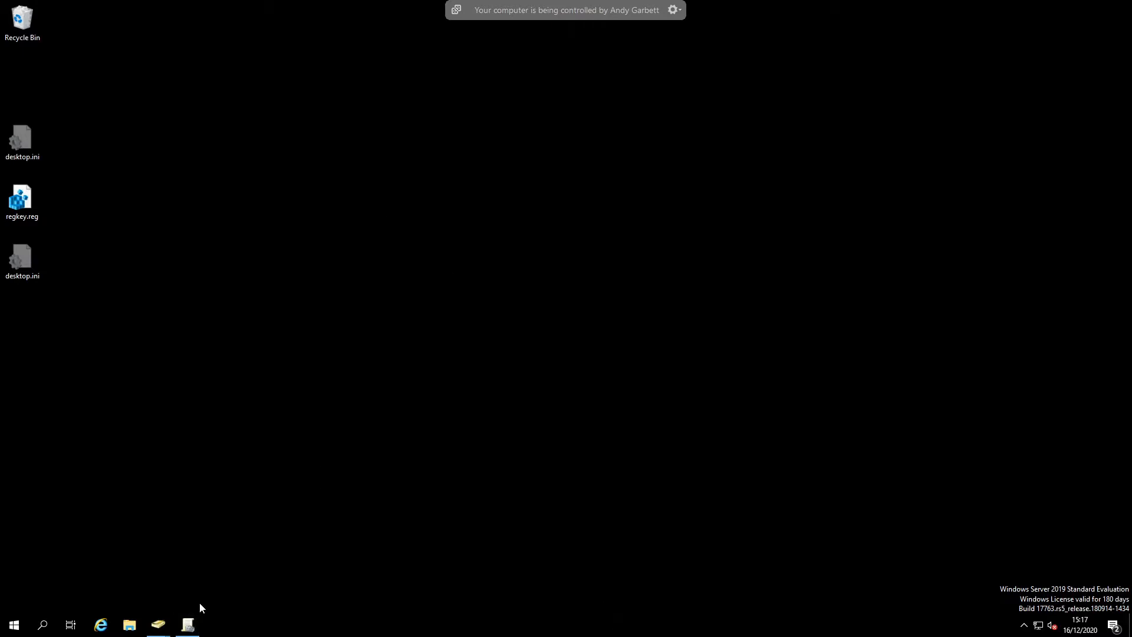
# Show the policy's Software installation packages under Computer Configuration > Software Settings
pyautogui.click(187, 625)
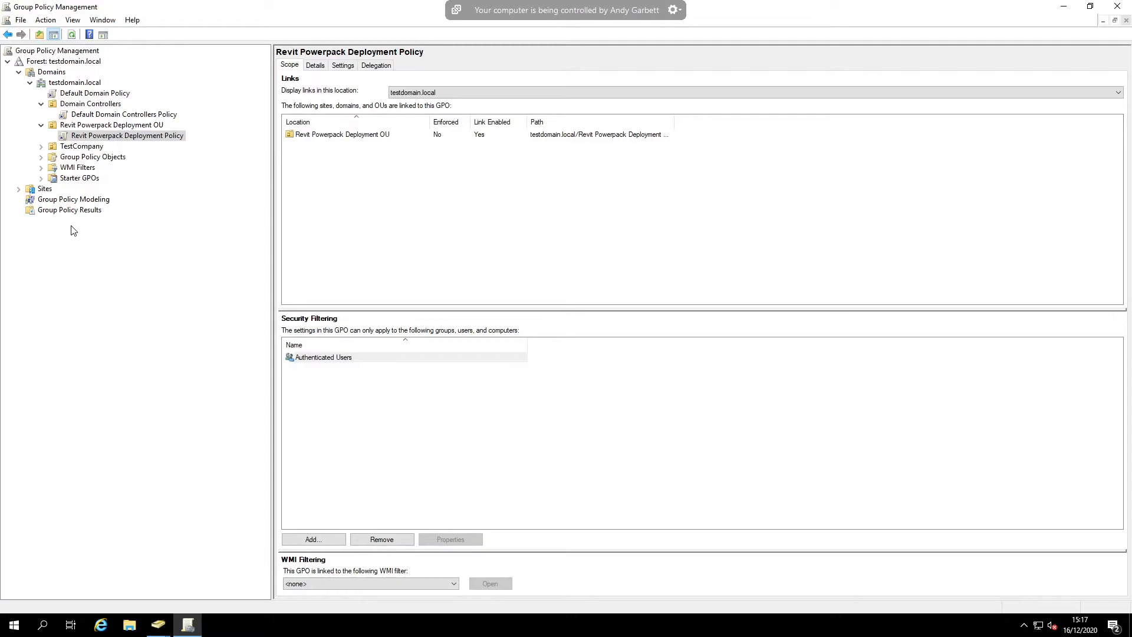
pyautogui.moveTo(136, 144)
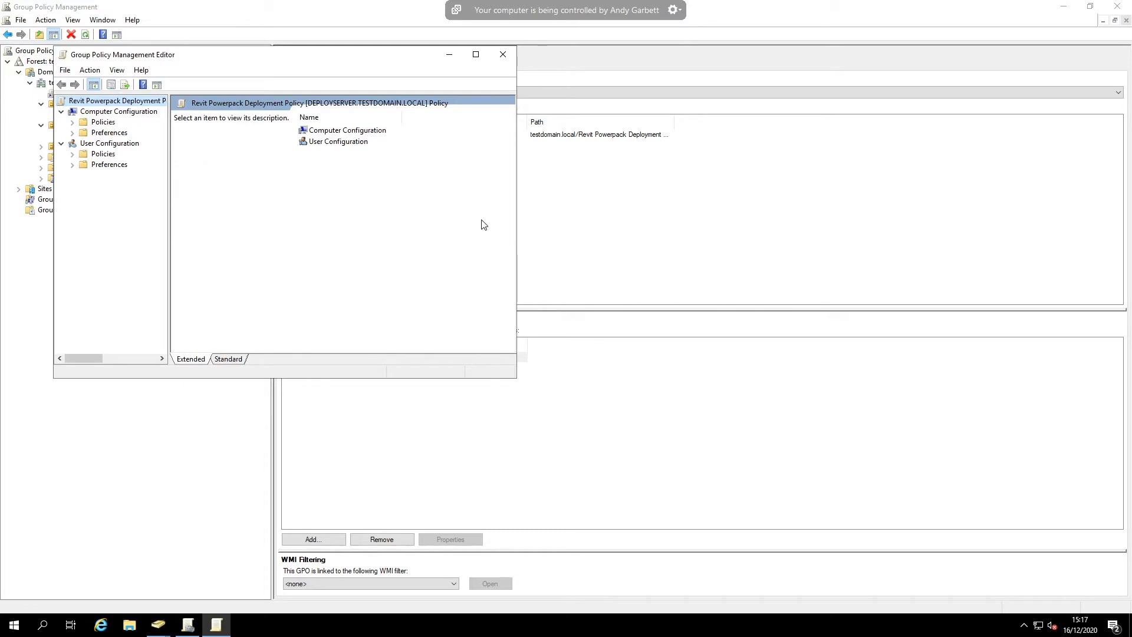
pyautogui.moveTo(516, 378)
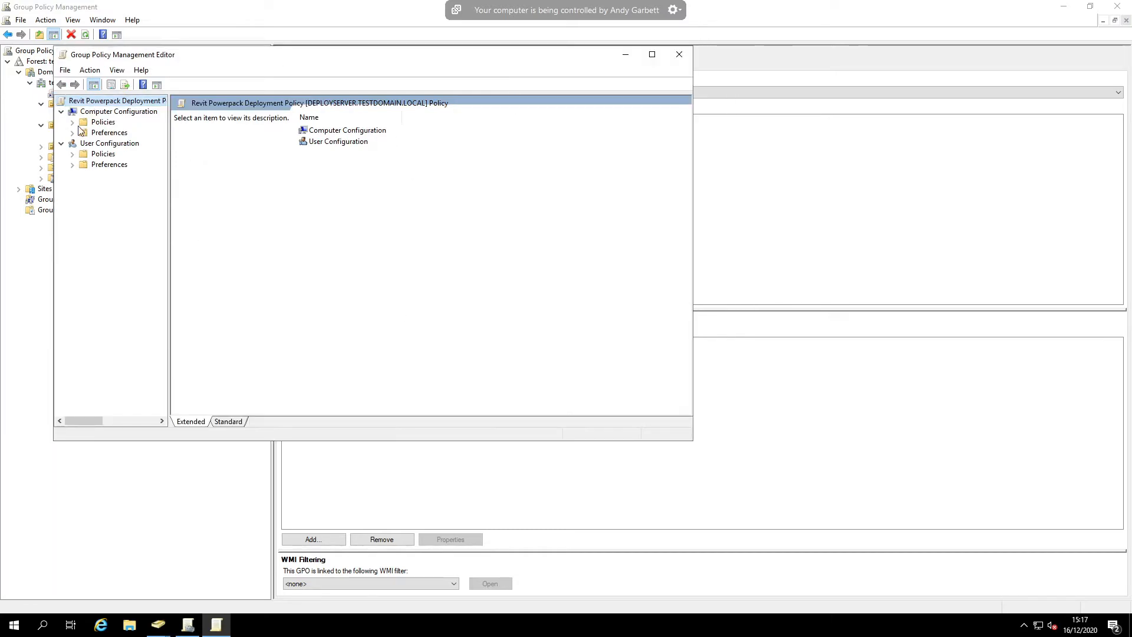
pyautogui.click(72, 121)
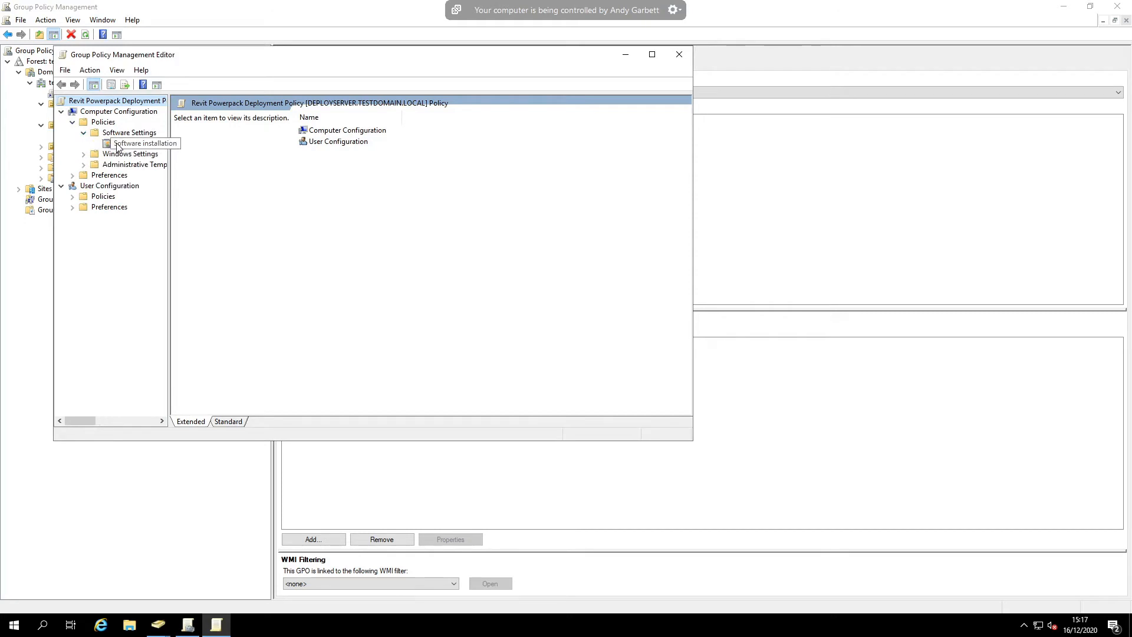
pyautogui.click(145, 142)
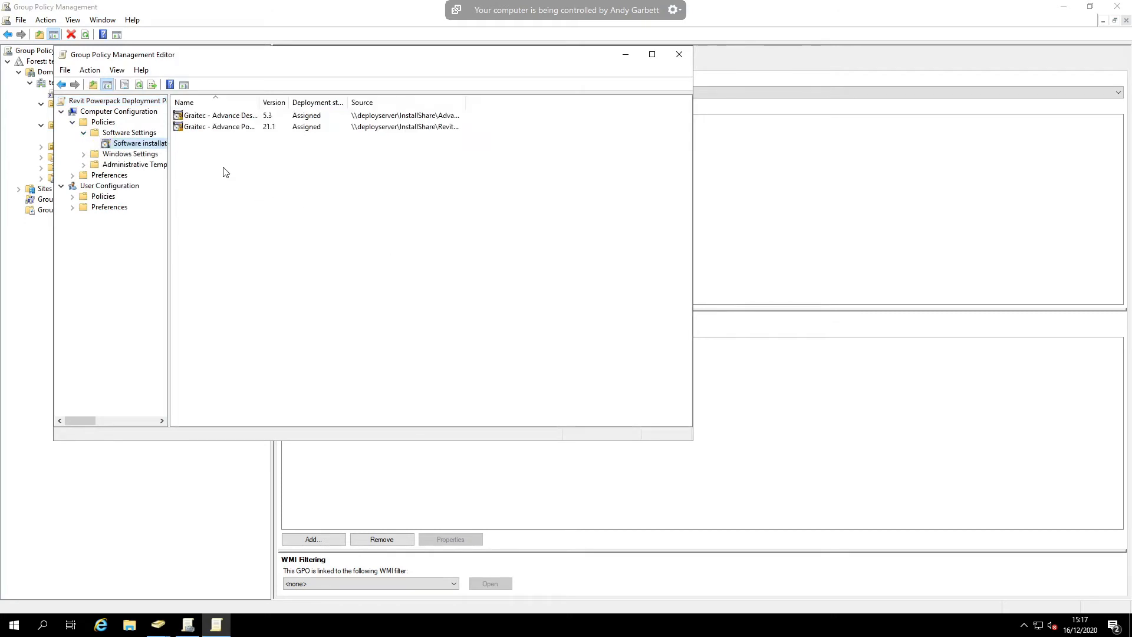
# Add a new package, browsing \\deployserver\InstallShare and choosing GRLICInstaller.msi
pyautogui.rightClick(225, 173)
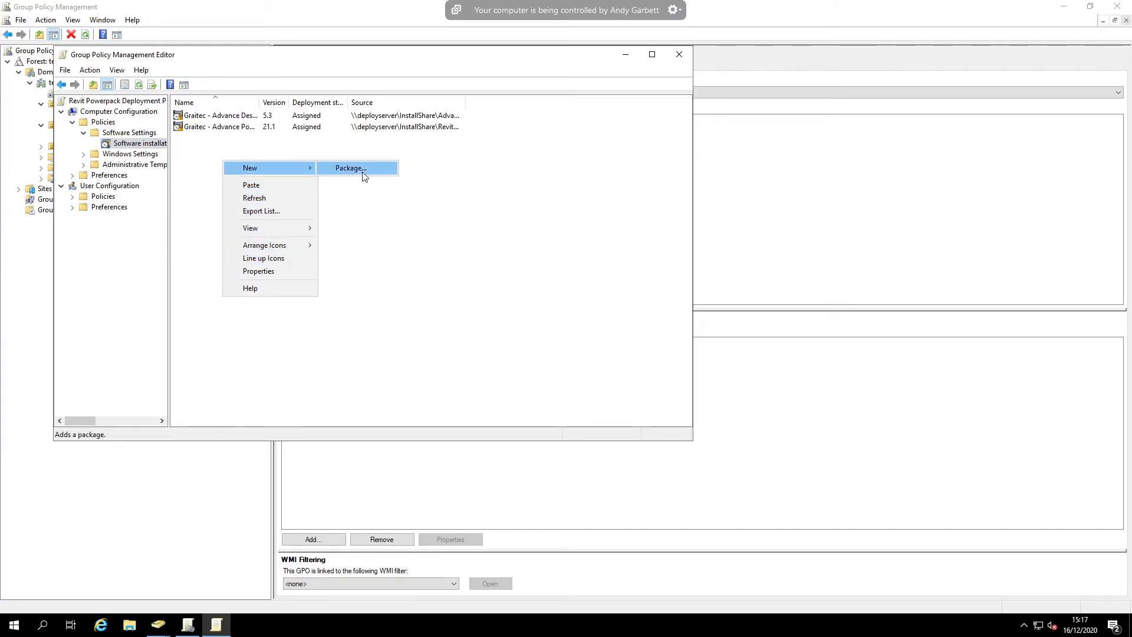
pyautogui.click(350, 168)
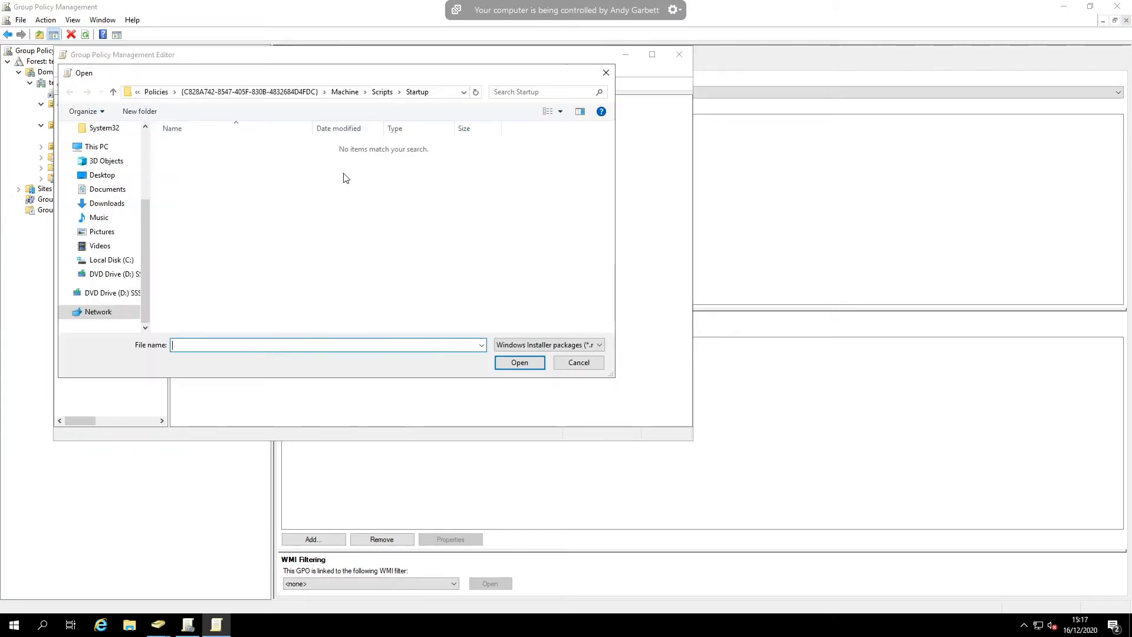
pyautogui.click(289, 92)
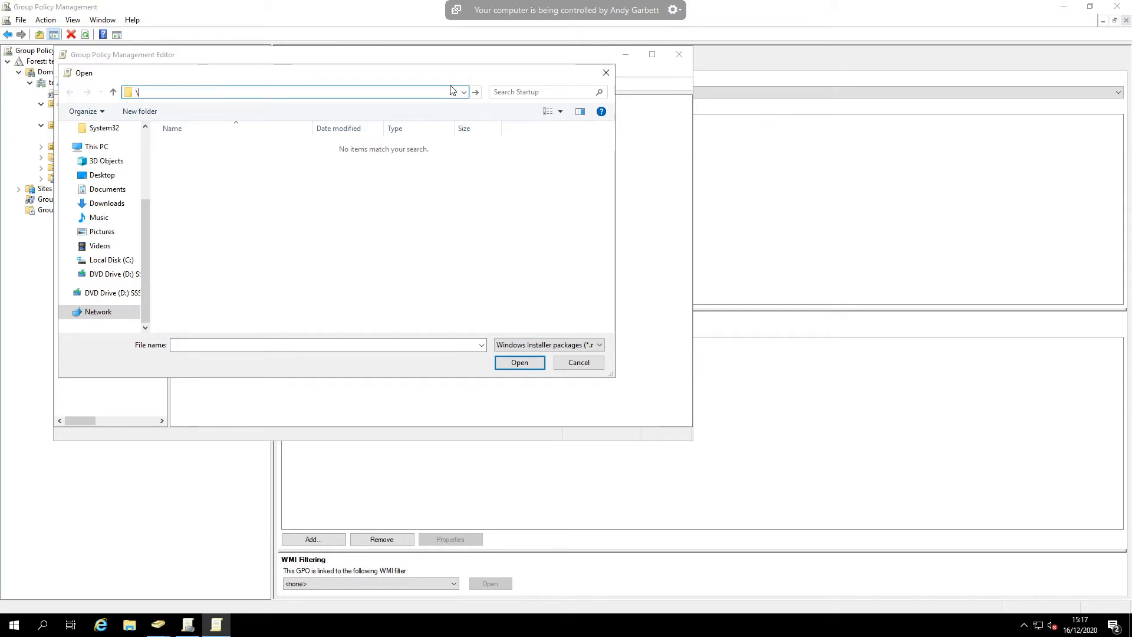
pyautogui.write('\\\\deployserver')
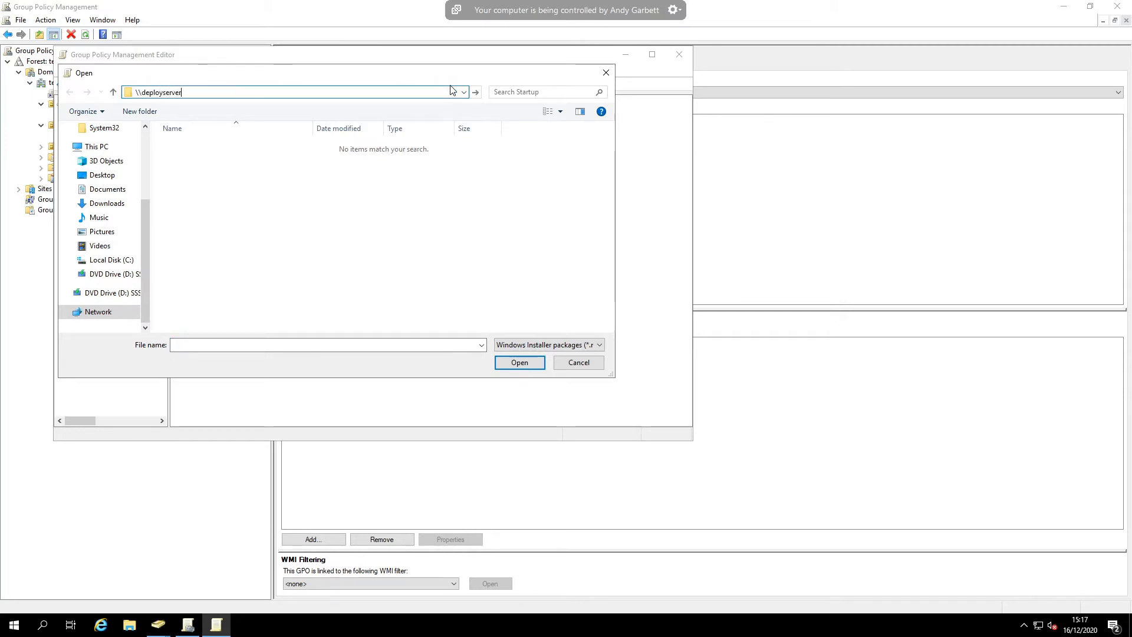
pyautogui.press('Return')
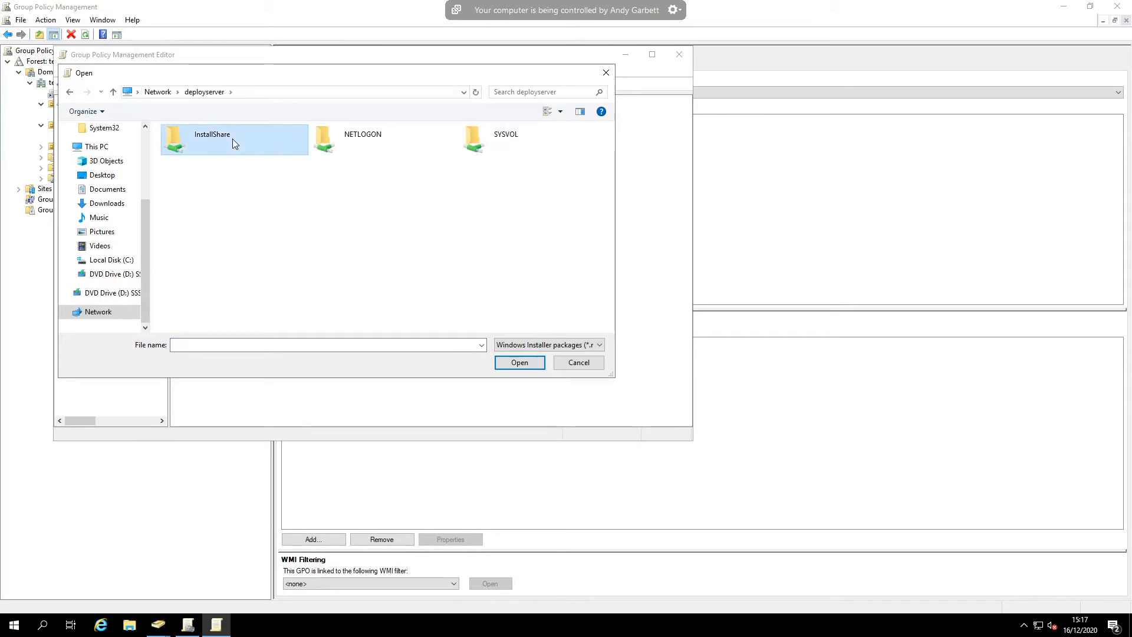
pyautogui.doubleClick(212, 139)
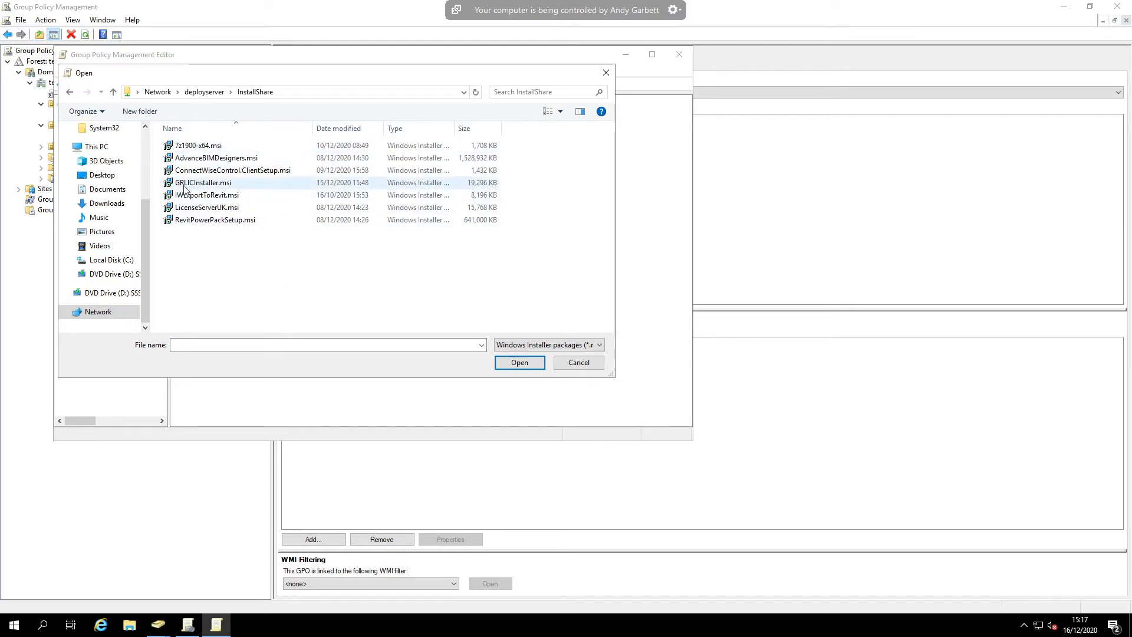
pyautogui.moveTo(201, 183)
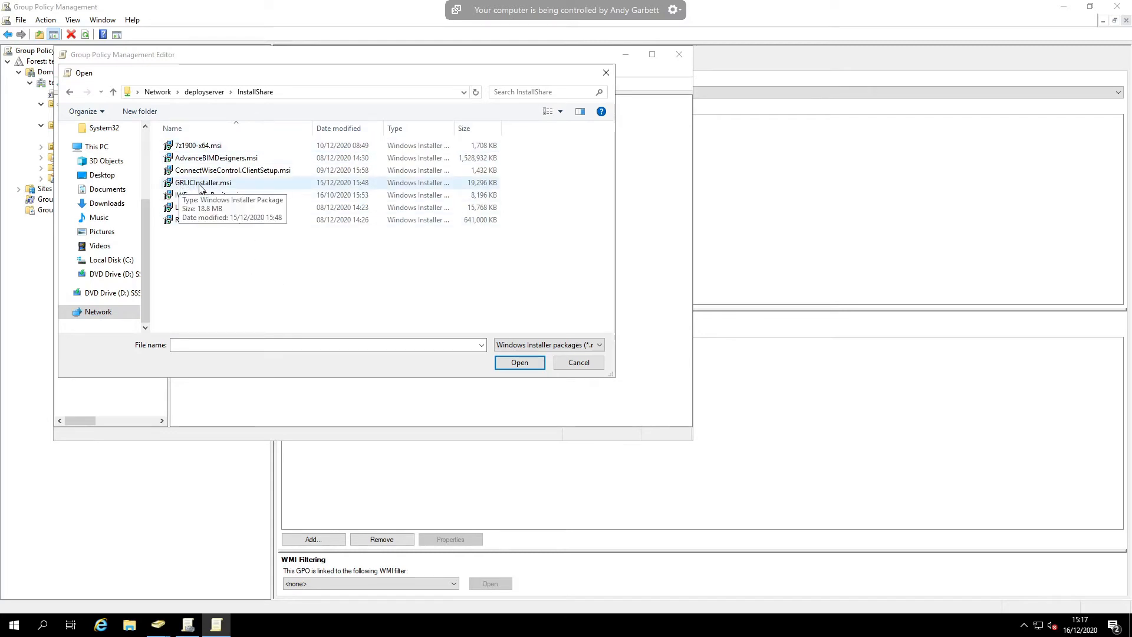
pyautogui.click(519, 362)
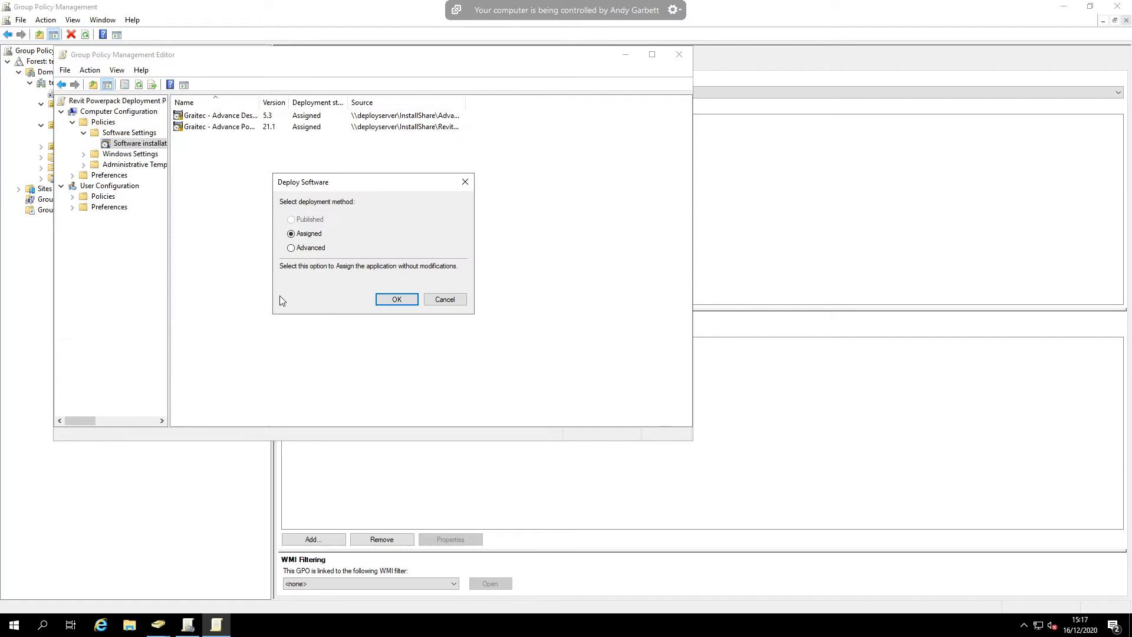
# Deploy the package as Advanced with language ignored during deployment
pyautogui.click(396, 299)
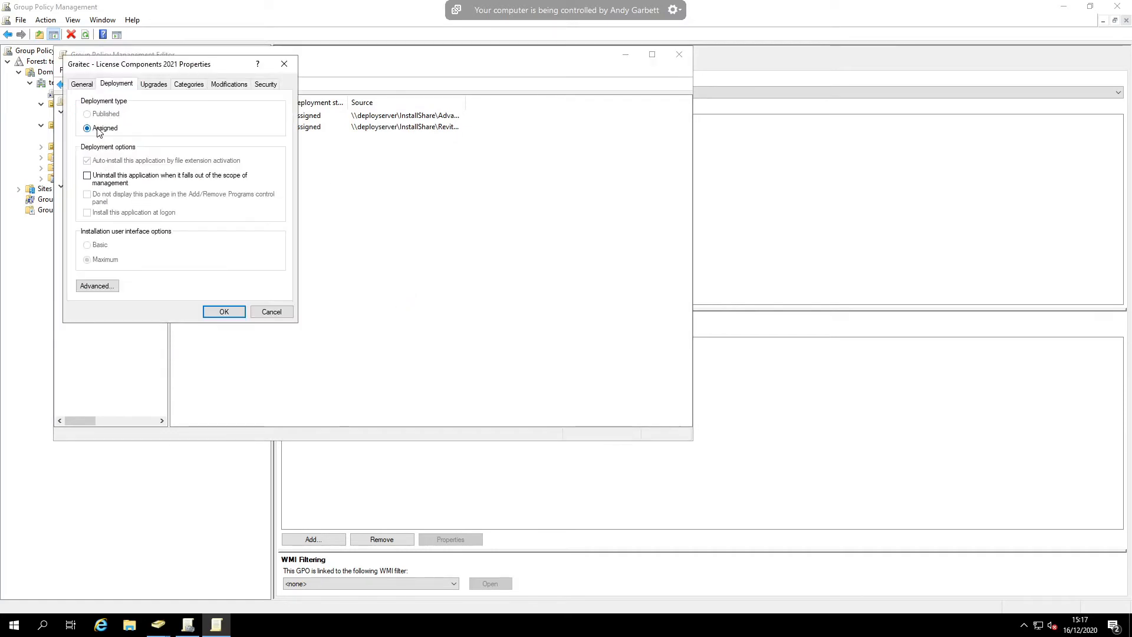
pyautogui.click(96, 285)
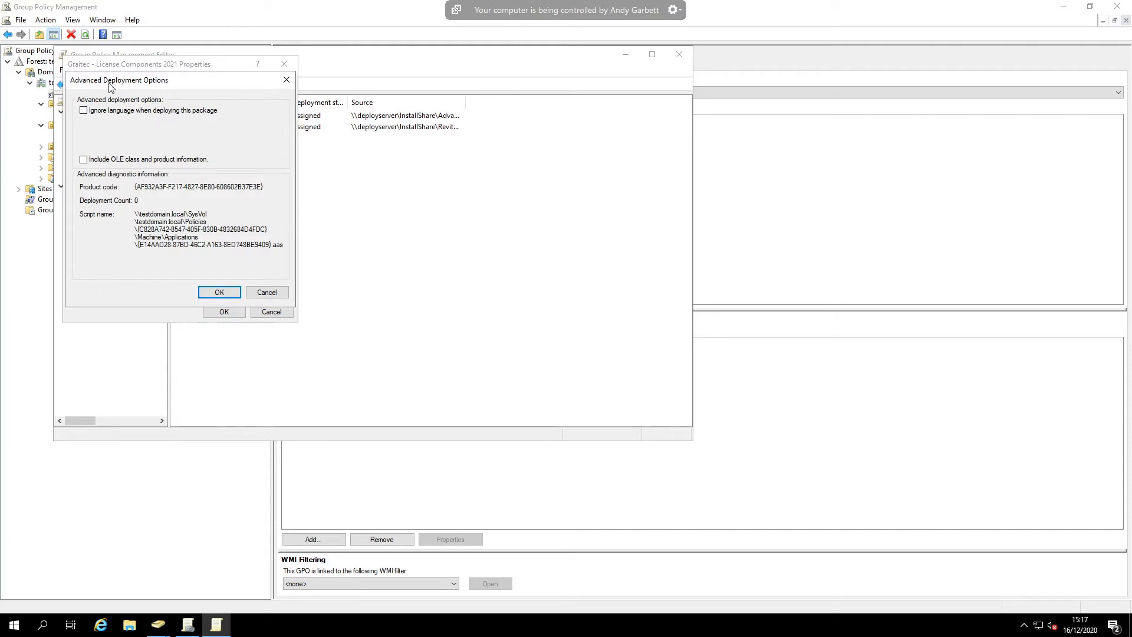
pyautogui.click(83, 110)
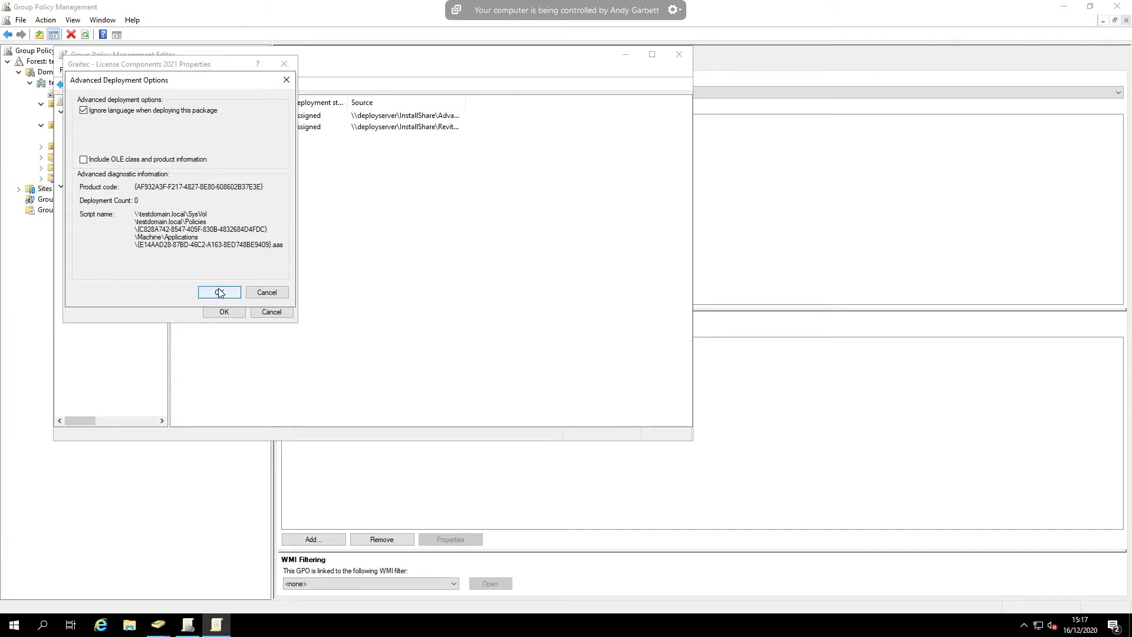
pyautogui.click(219, 293)
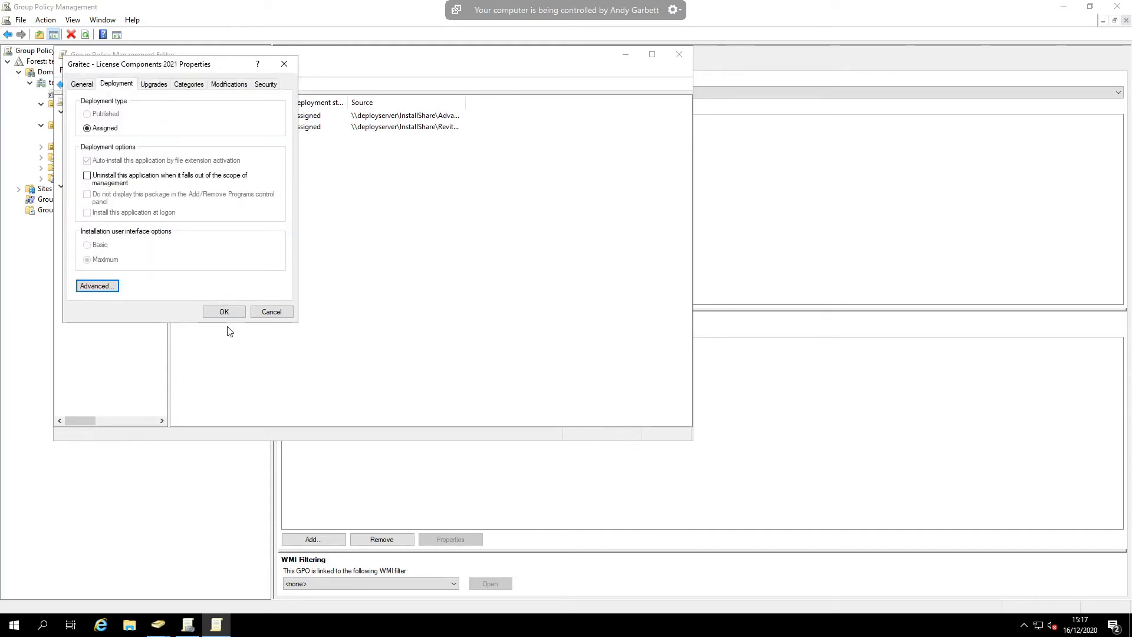
# Review the three assigned Graitec packages, including Graitec License Components 2021
pyautogui.click(223, 311)
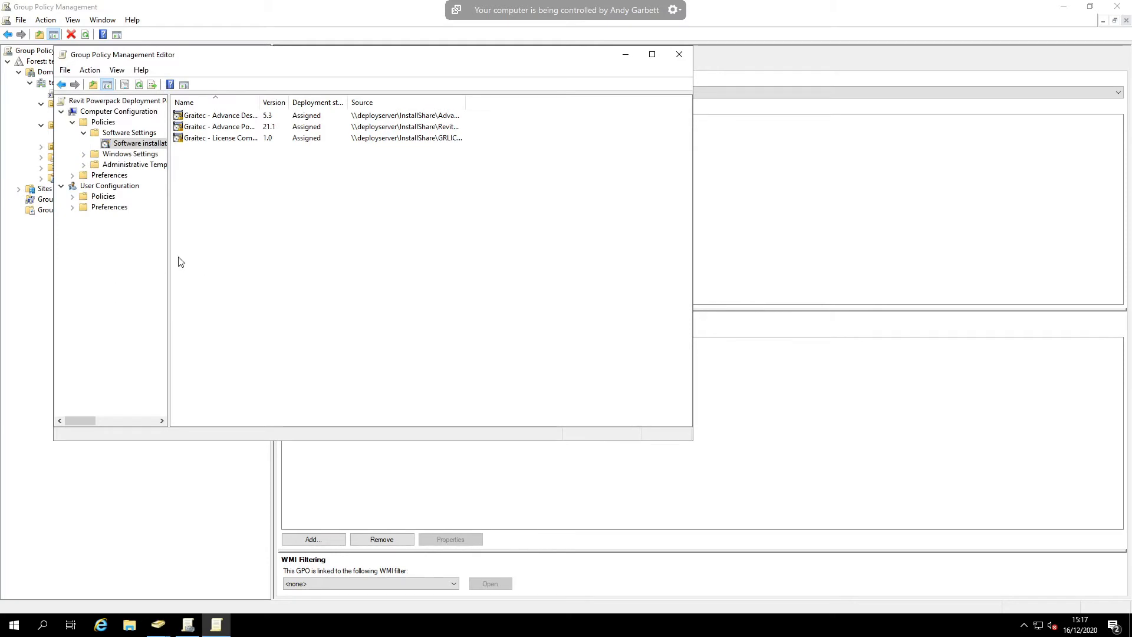
pyautogui.moveTo(629, 415)
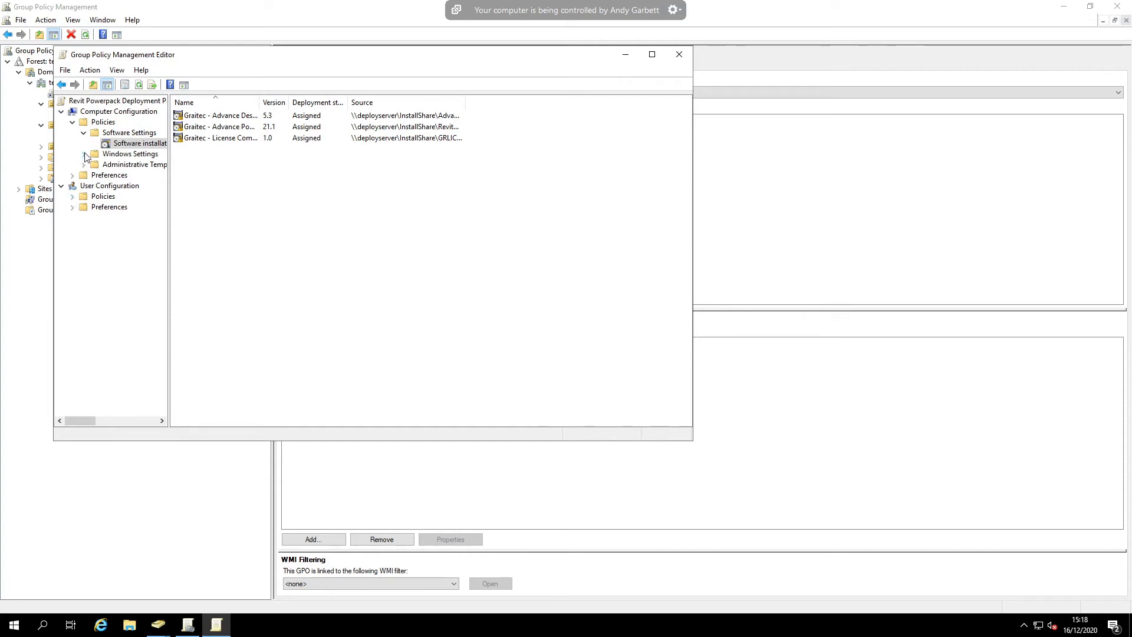
pyautogui.click(84, 154)
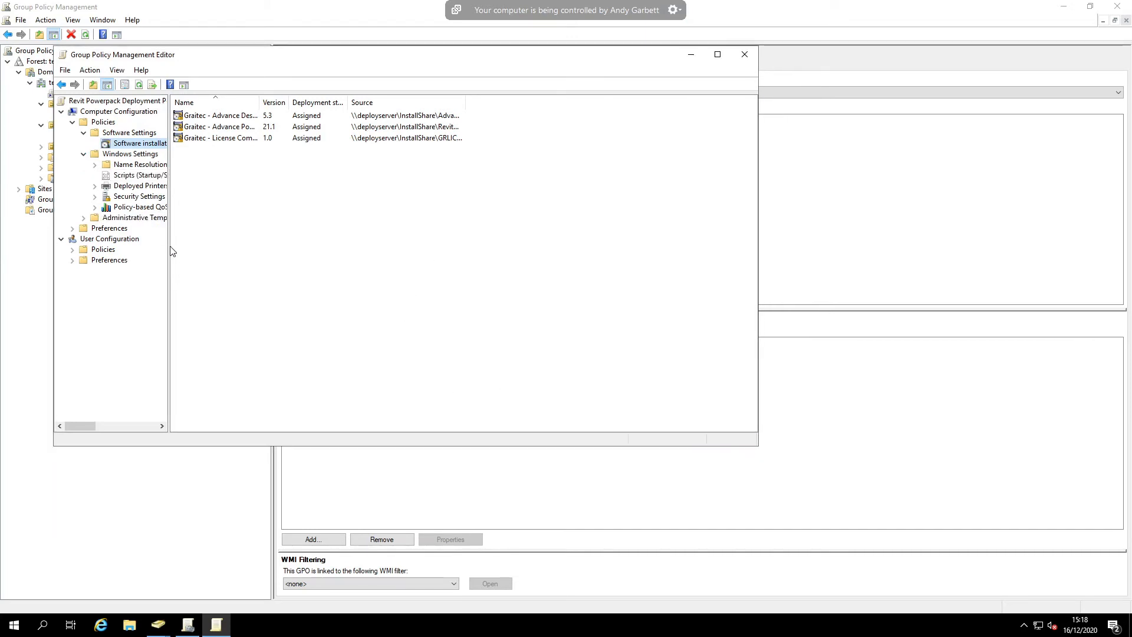
# Show the computer Startup script properties listing the existing Revit 2021 Powerpack script
pyautogui.click(155, 175)
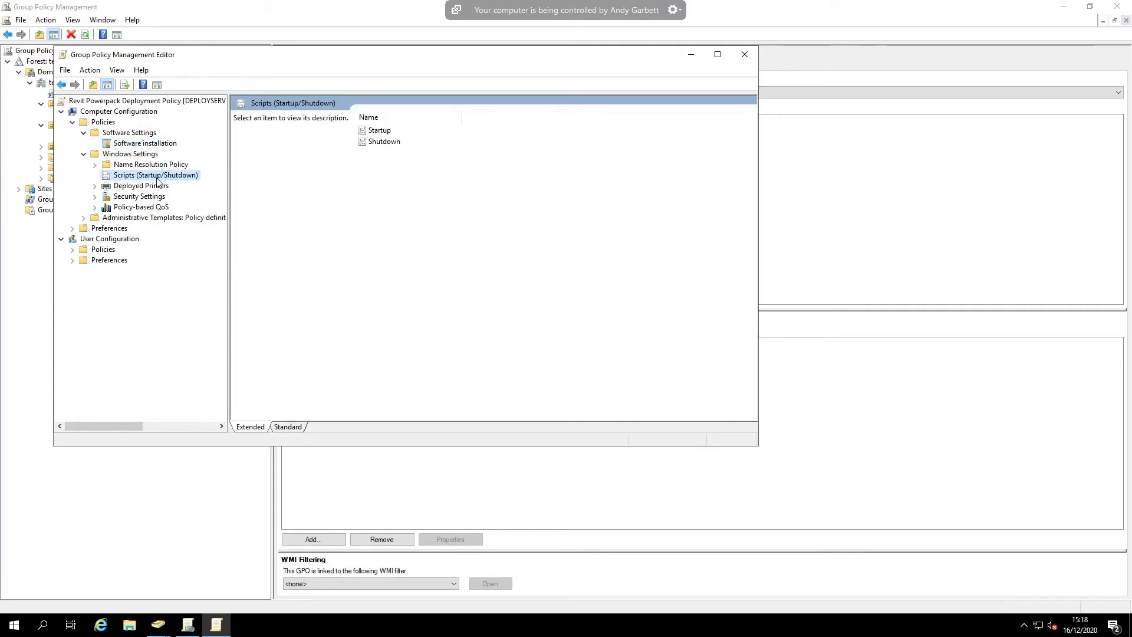
pyautogui.moveTo(180, 180)
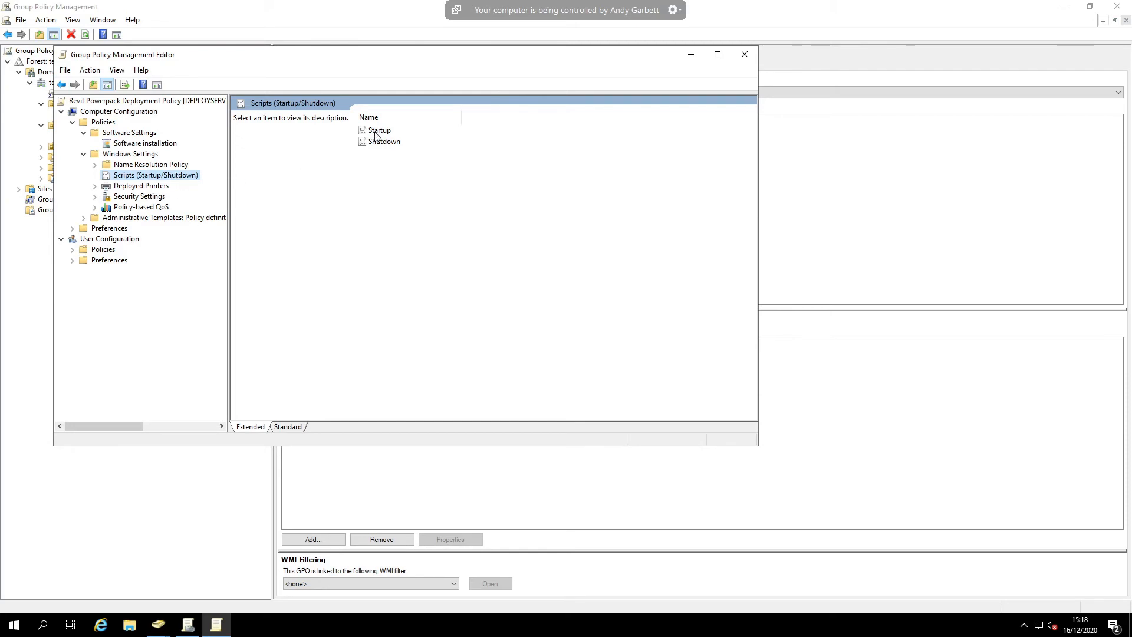
pyautogui.doubleClick(378, 130)
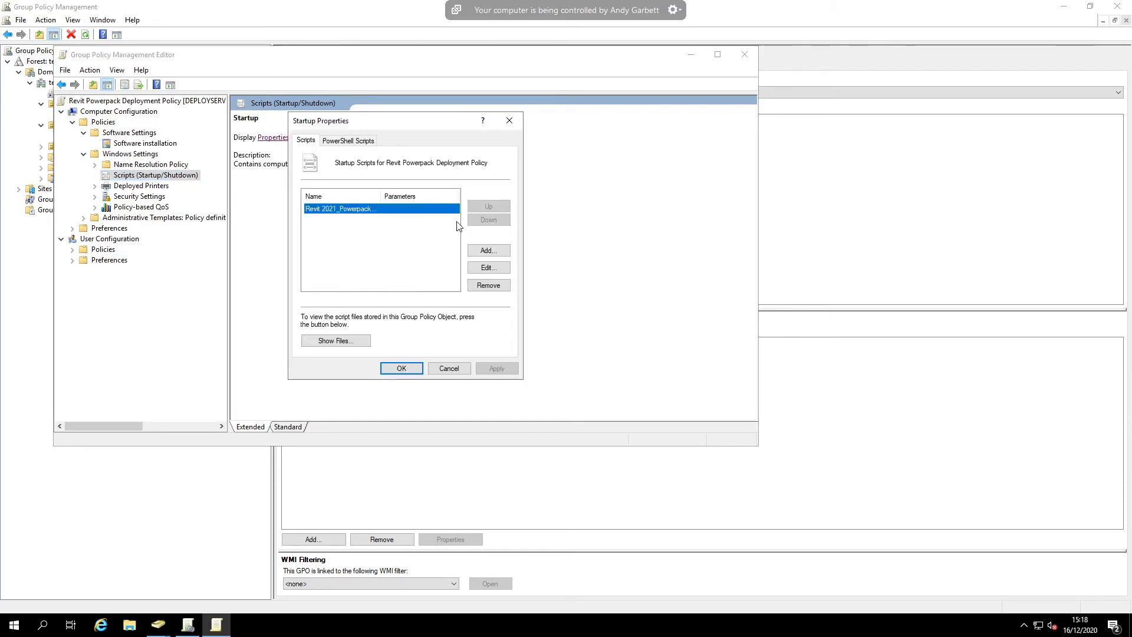
pyautogui.moveTo(538, 276)
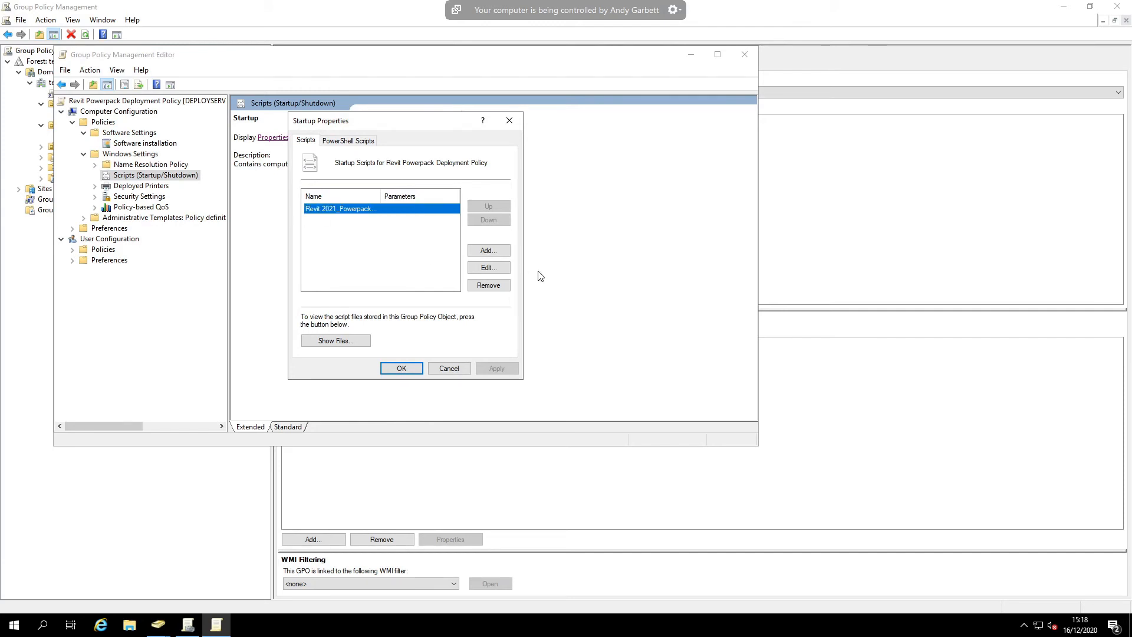
pyautogui.moveTo(391, 217)
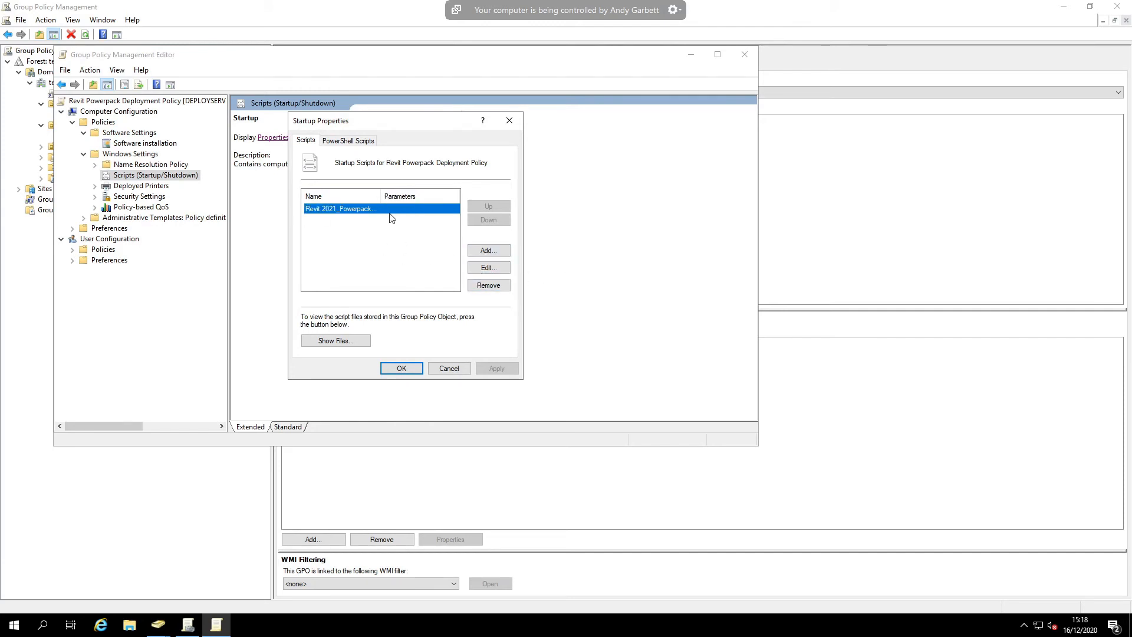
# Remove the old startup script and add Revit 2021_Powerpack_Standalone-Activation.bat instead
pyautogui.click(488, 284)
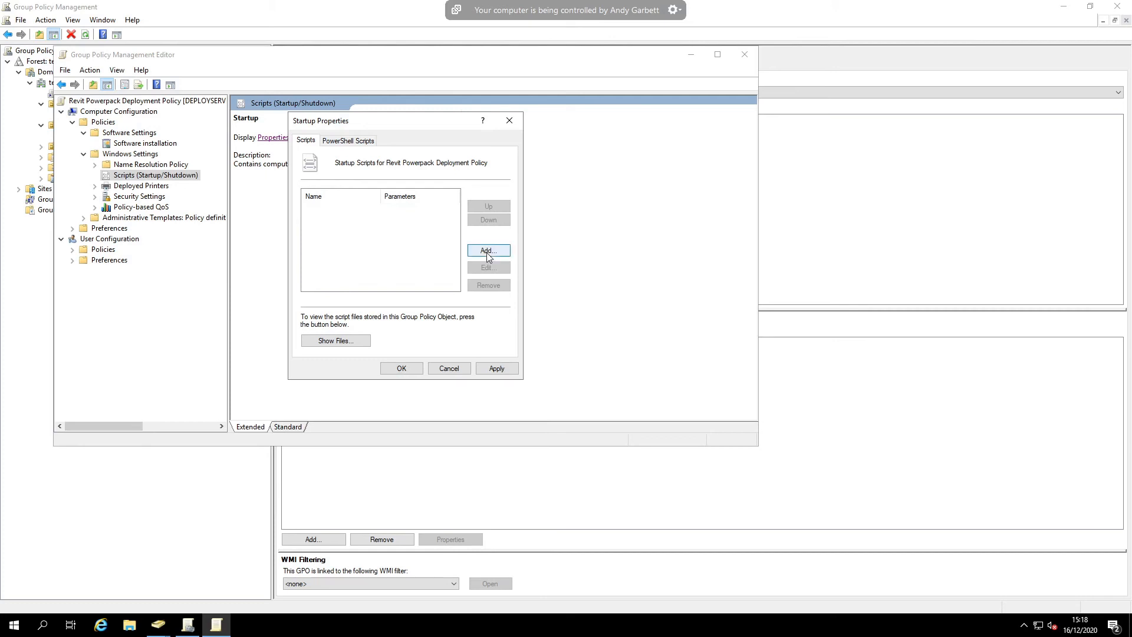
pyautogui.click(488, 251)
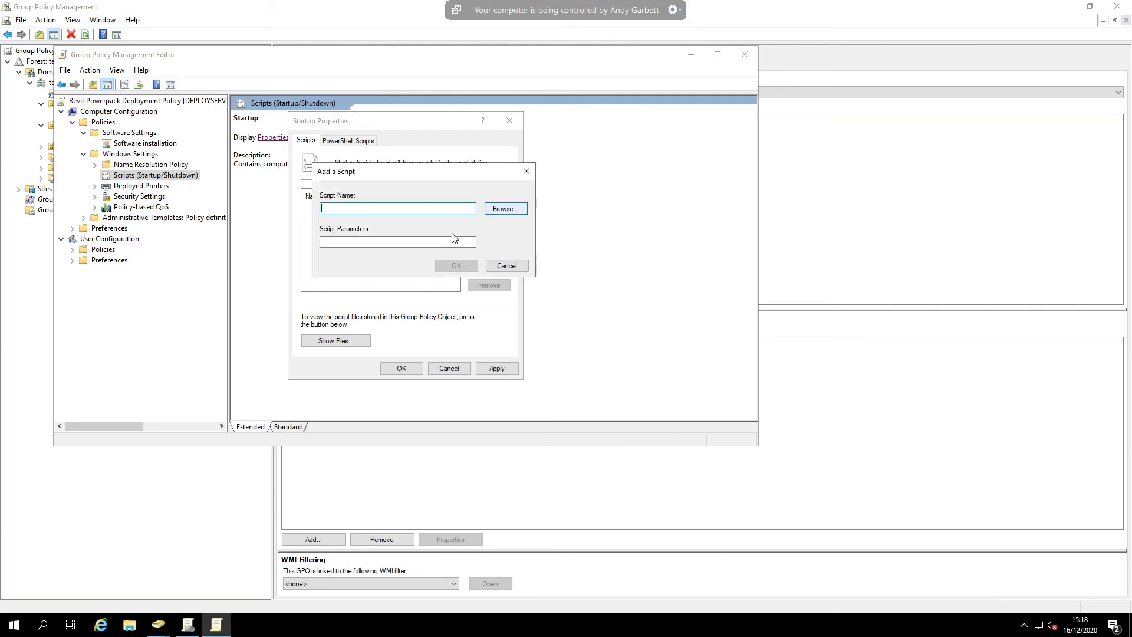
pyautogui.click(505, 209)
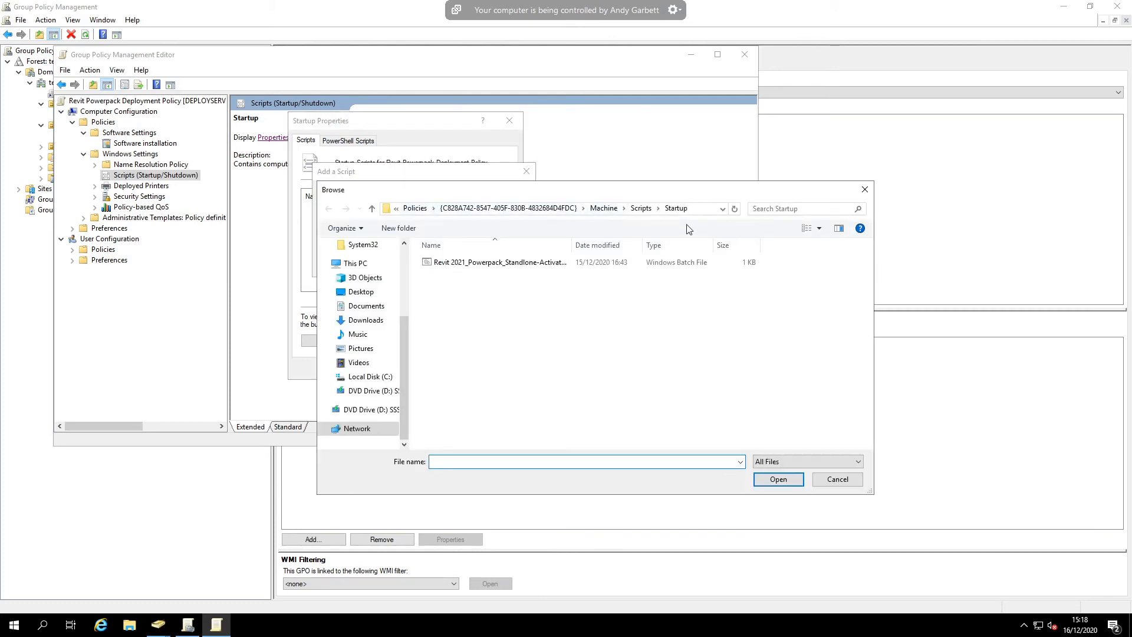
pyautogui.moveTo(625, 220)
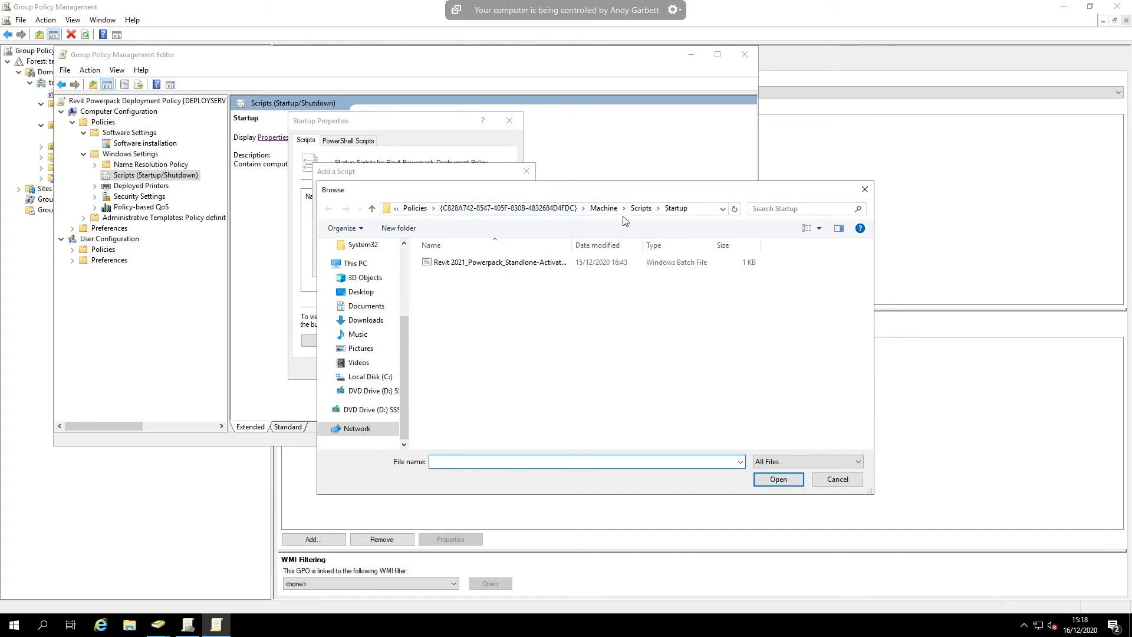
pyautogui.click(498, 261)
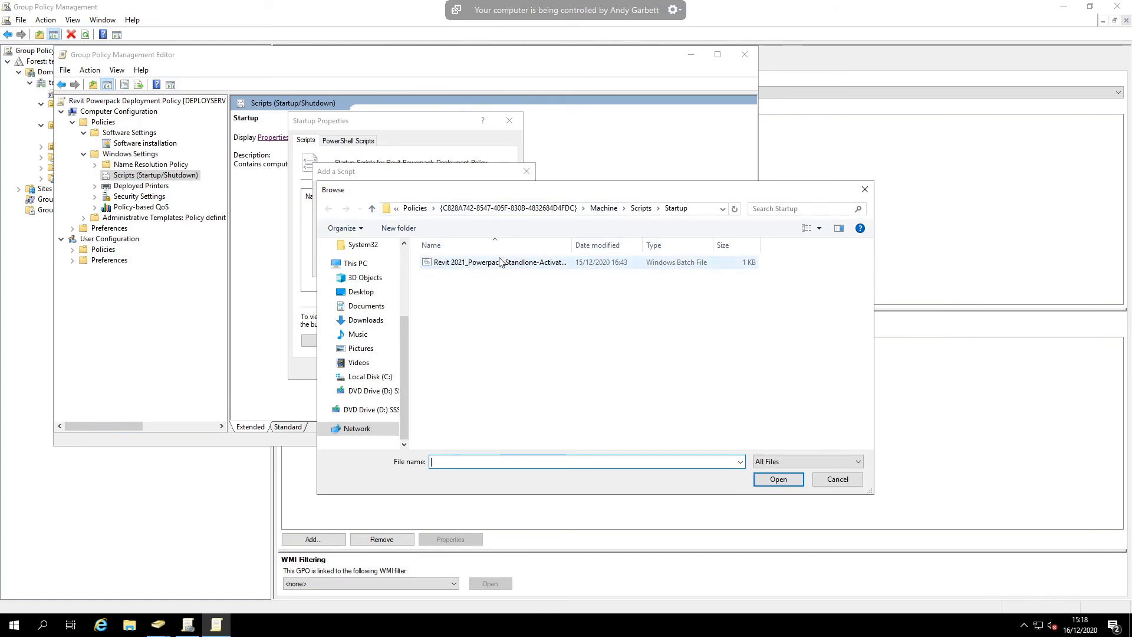
pyautogui.click(777, 479)
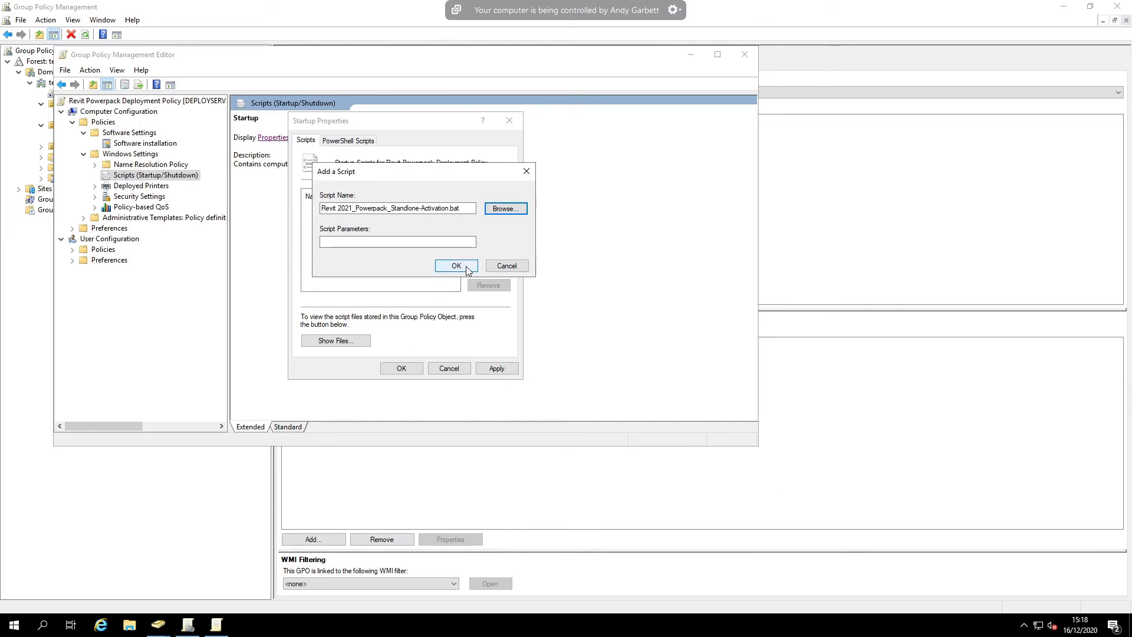
pyautogui.click(455, 266)
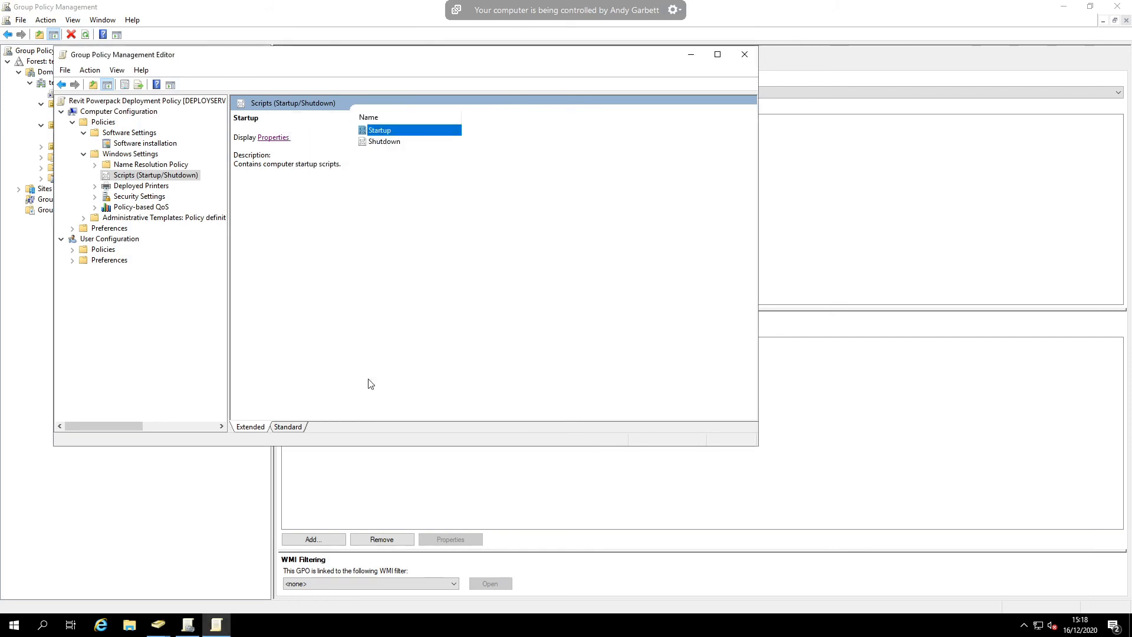
pyautogui.moveTo(360, 340)
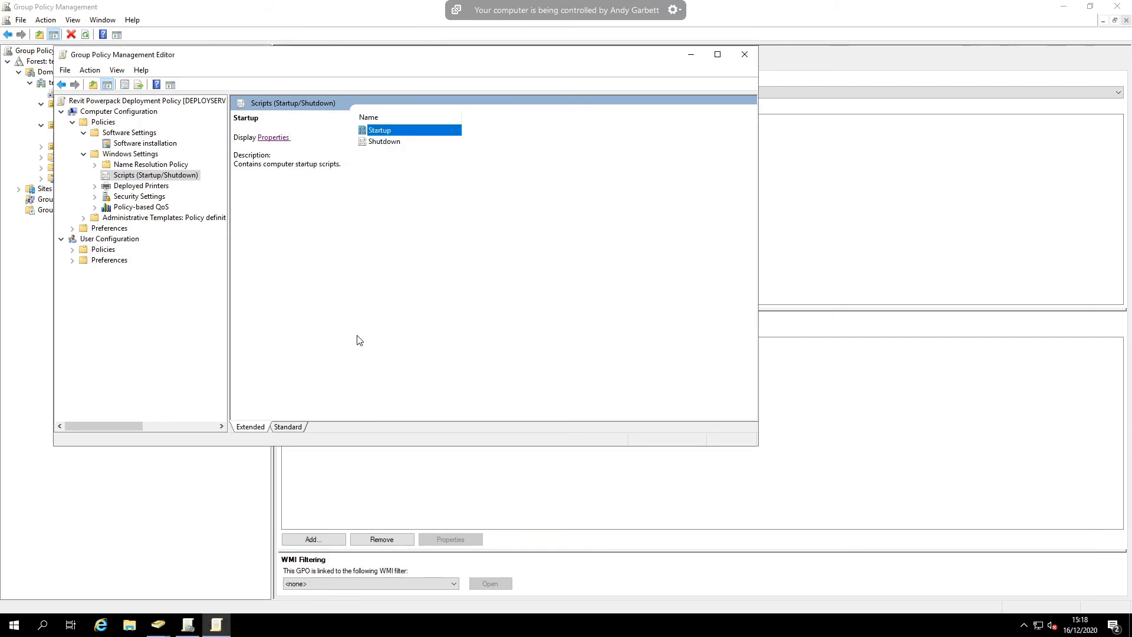
pyautogui.moveTo(399, 412)
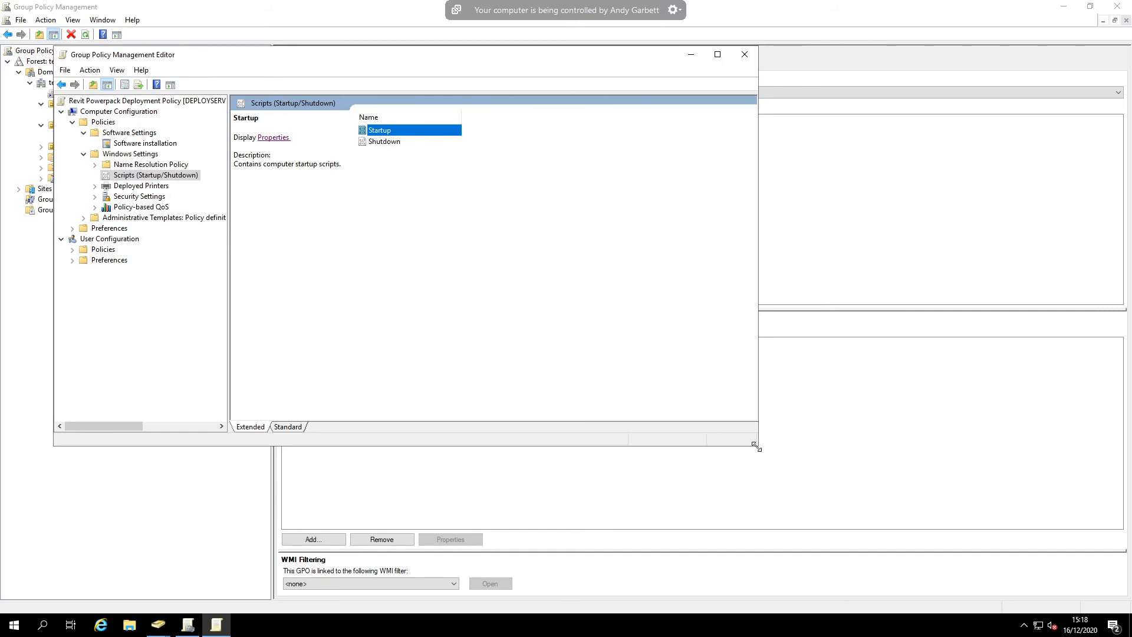
pyautogui.moveTo(482, 392)
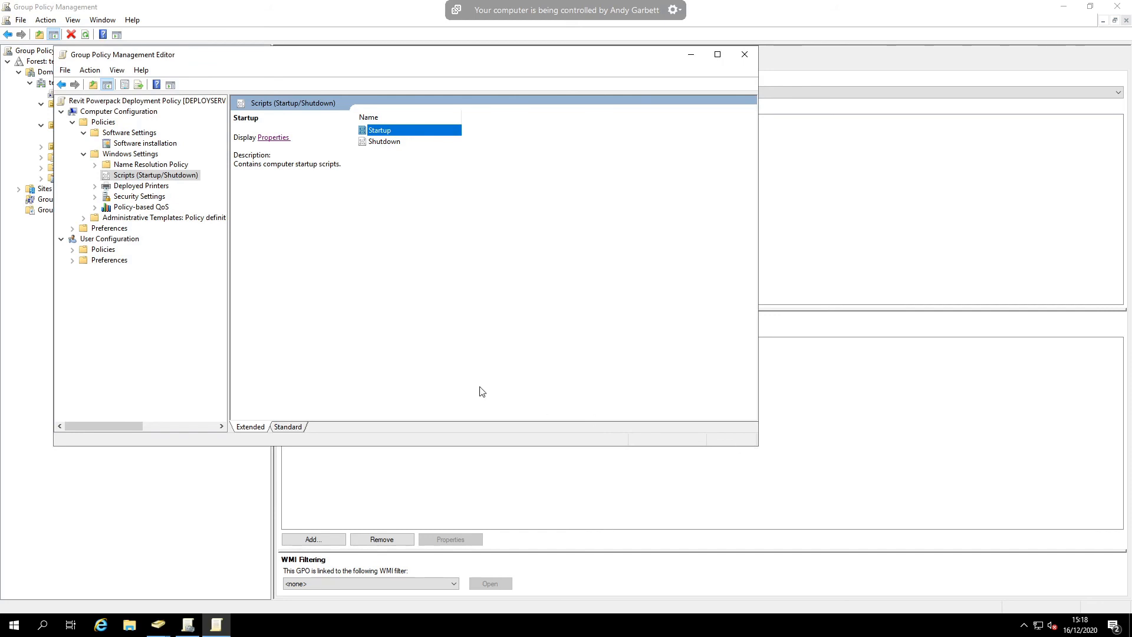